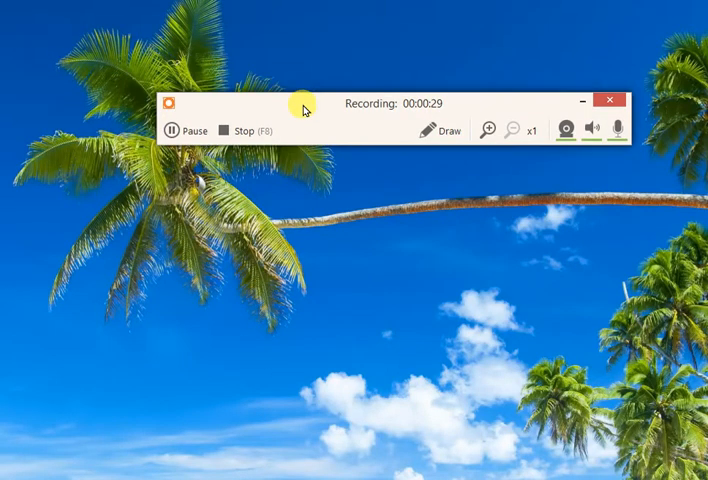
Expand the drawing panel from the recording toolbar to reveal pens, shapes, text and colours
left_click(448, 130)
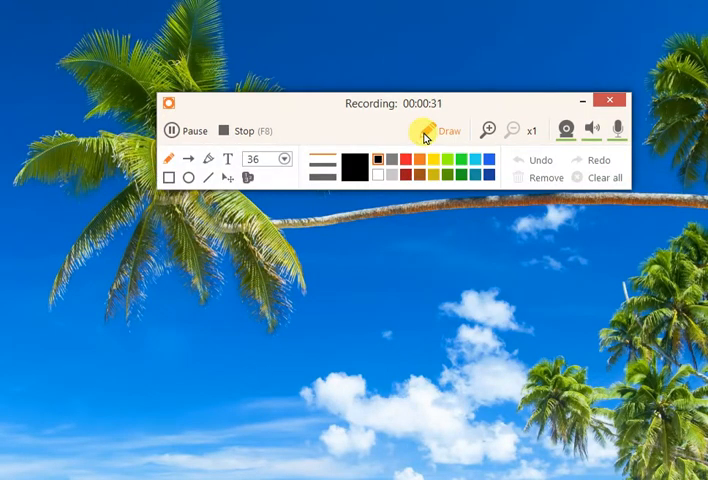
Use the freehand pen for red and yellow scribbles, then add red 'bla bla' text
left_click(352, 160)
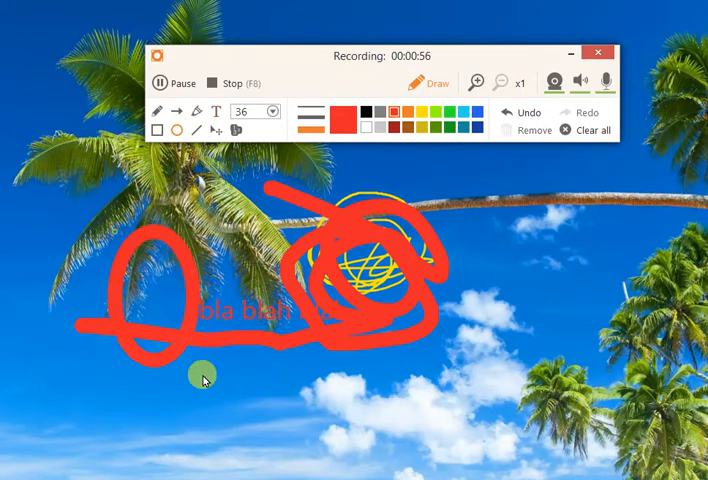
Draw a large red circle around the text and a red square framing the palm trees
left_click(156, 132)
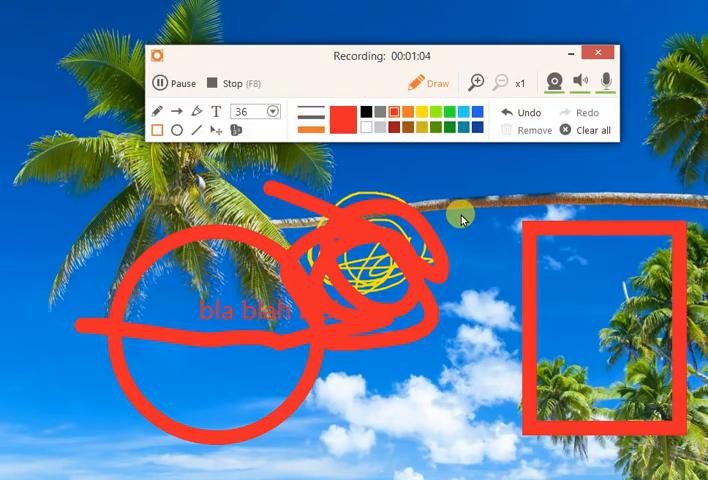
mouse_move(80, 156)
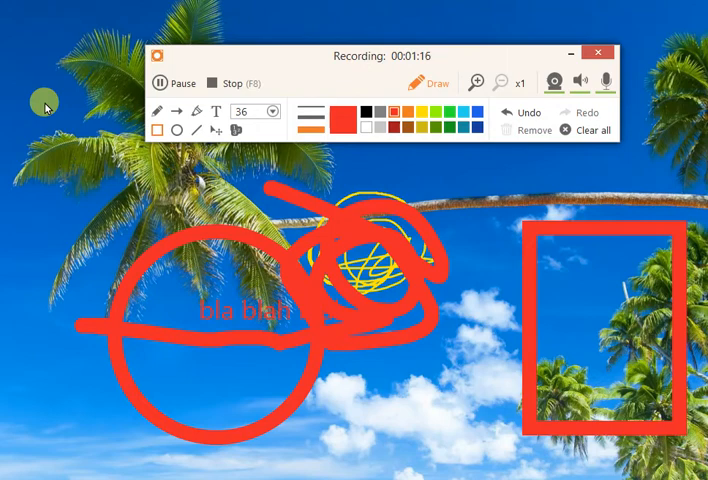
mouse_move(44, 224)
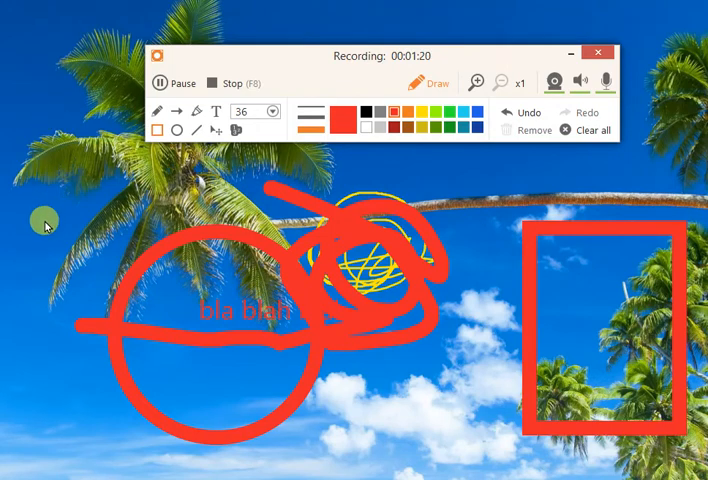